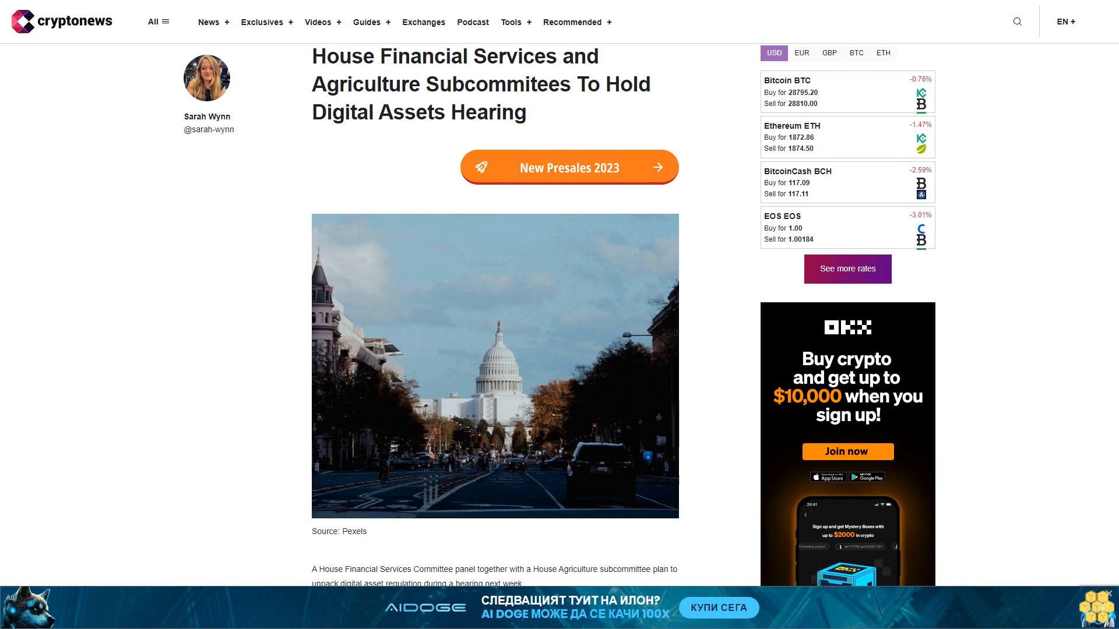
scroll(down, 3)
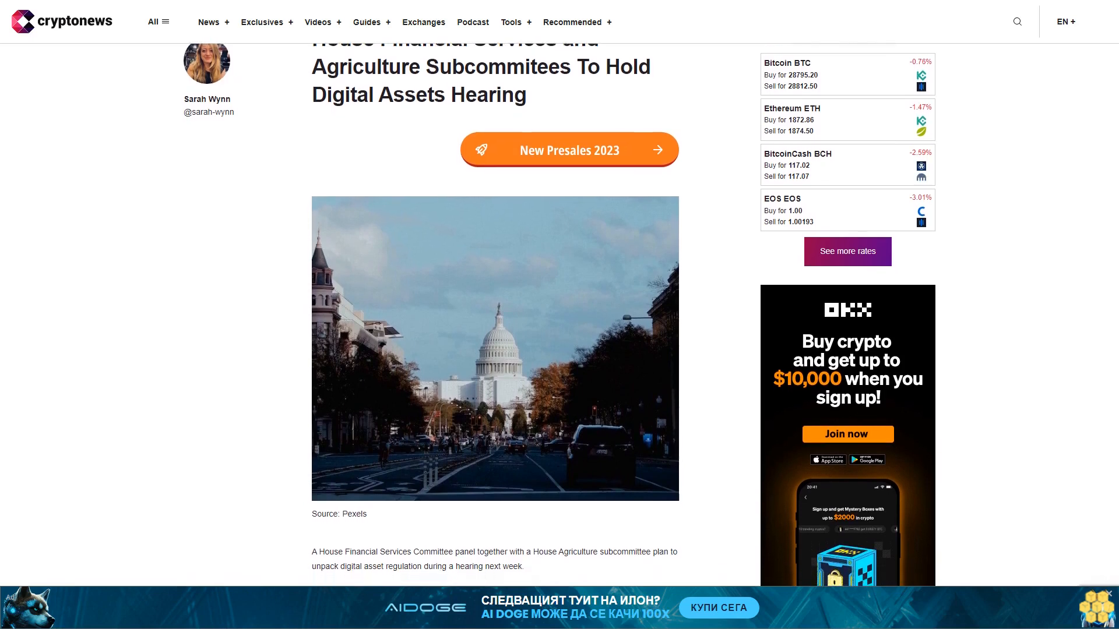
scroll(down, 3)
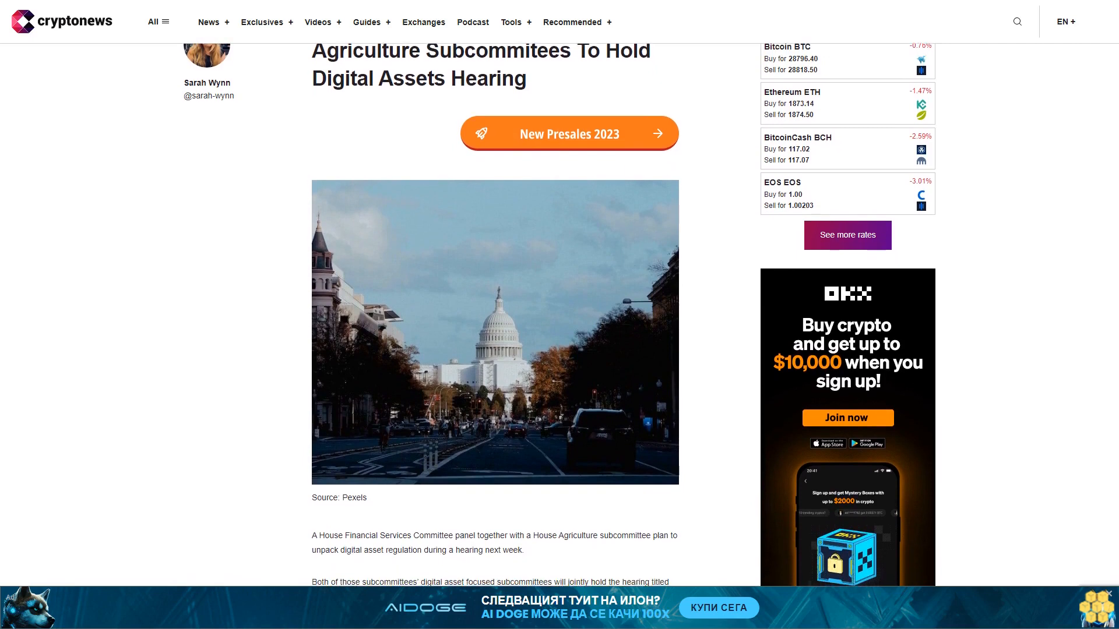
scroll(down, 3)
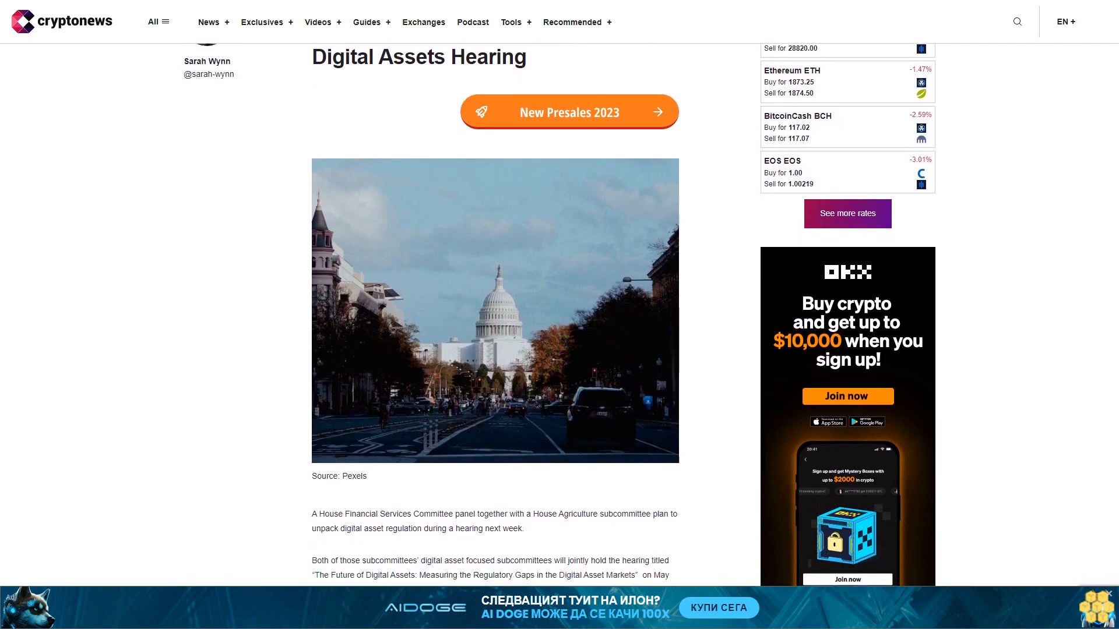
scroll(down, 3)
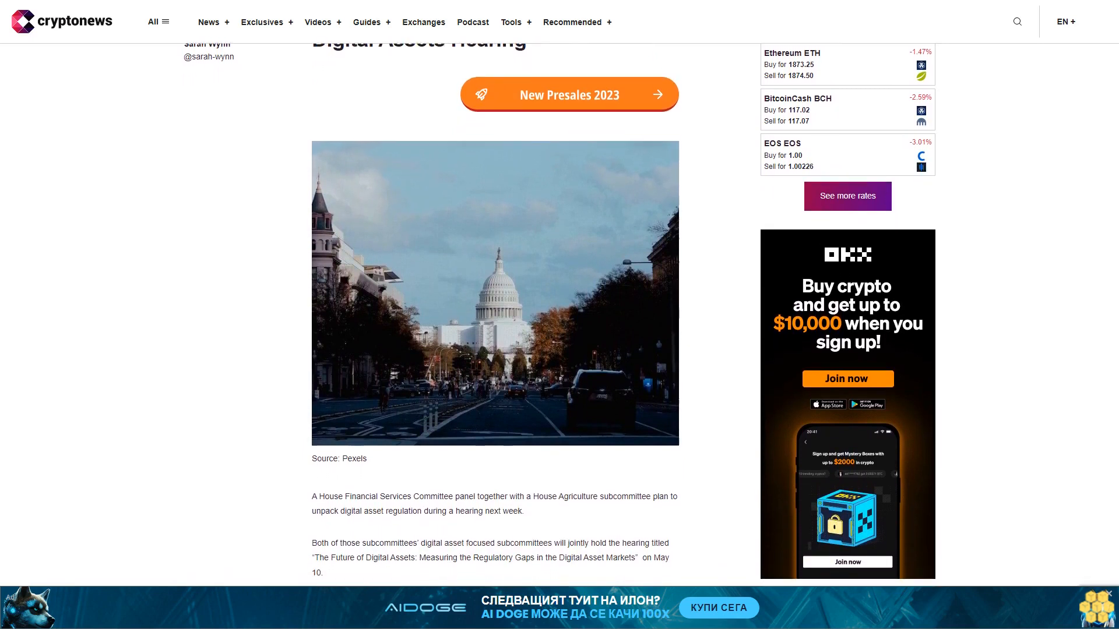
scroll(down, 3)
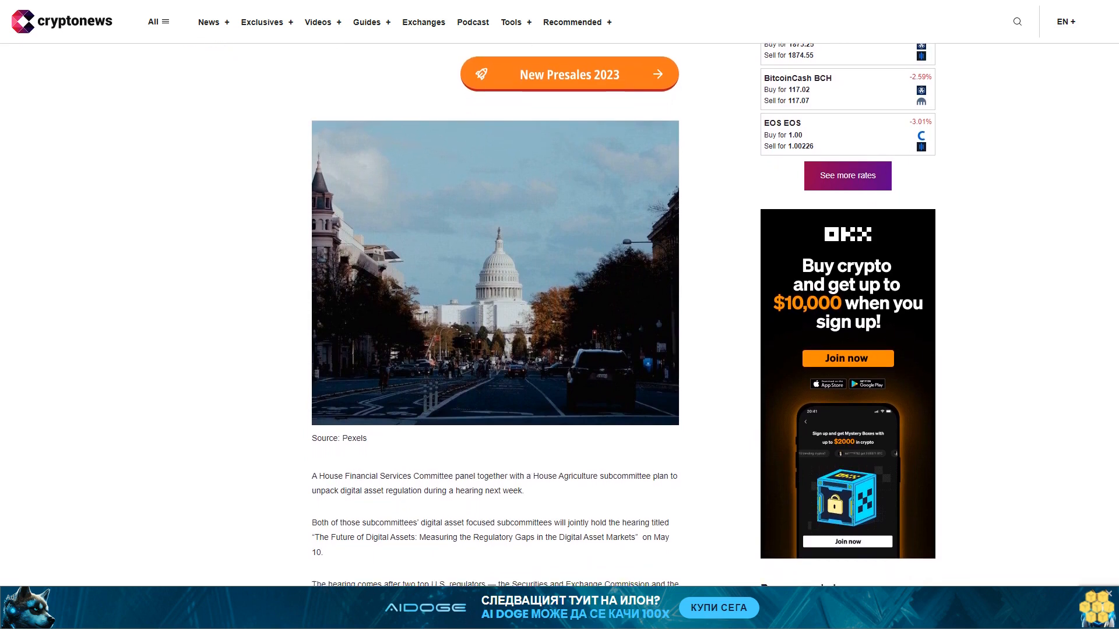
scroll(down, 3)
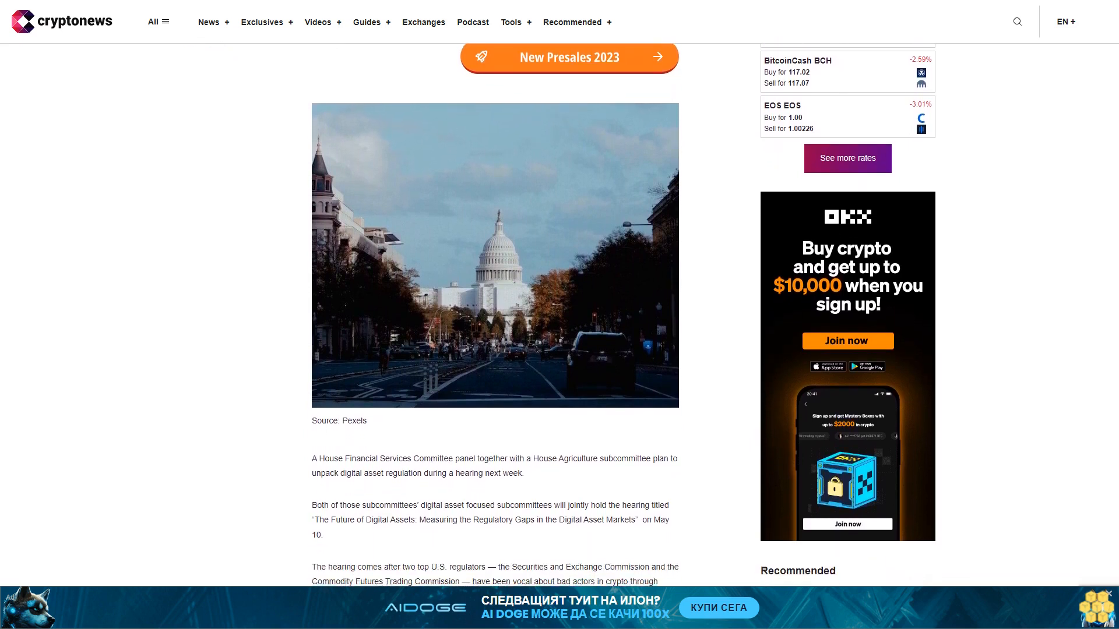
scroll(down, 3)
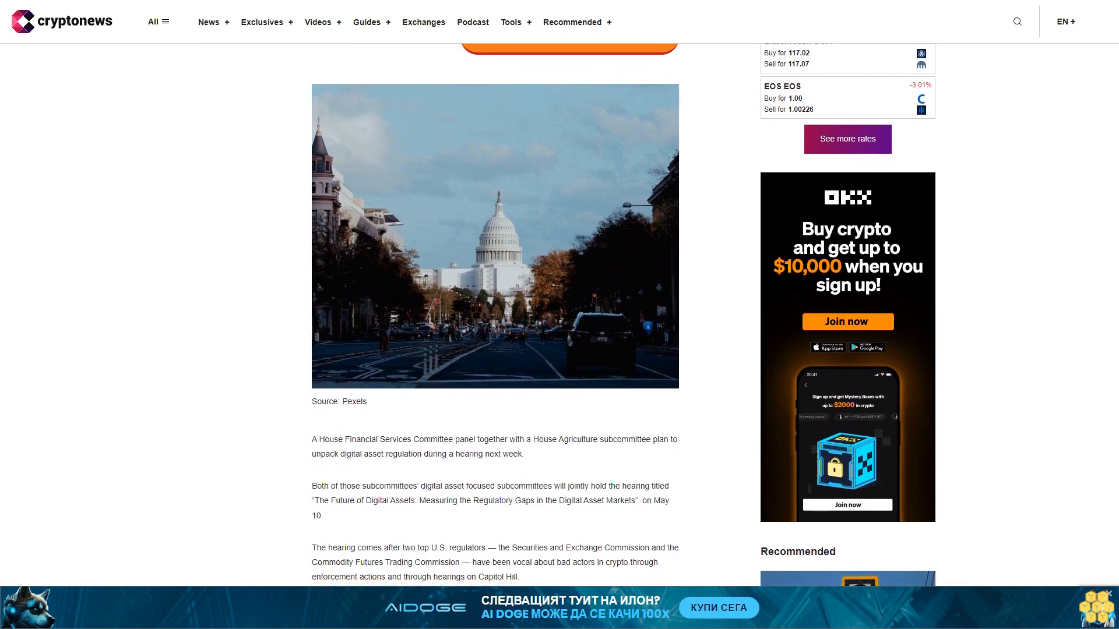
scroll(down, 3)
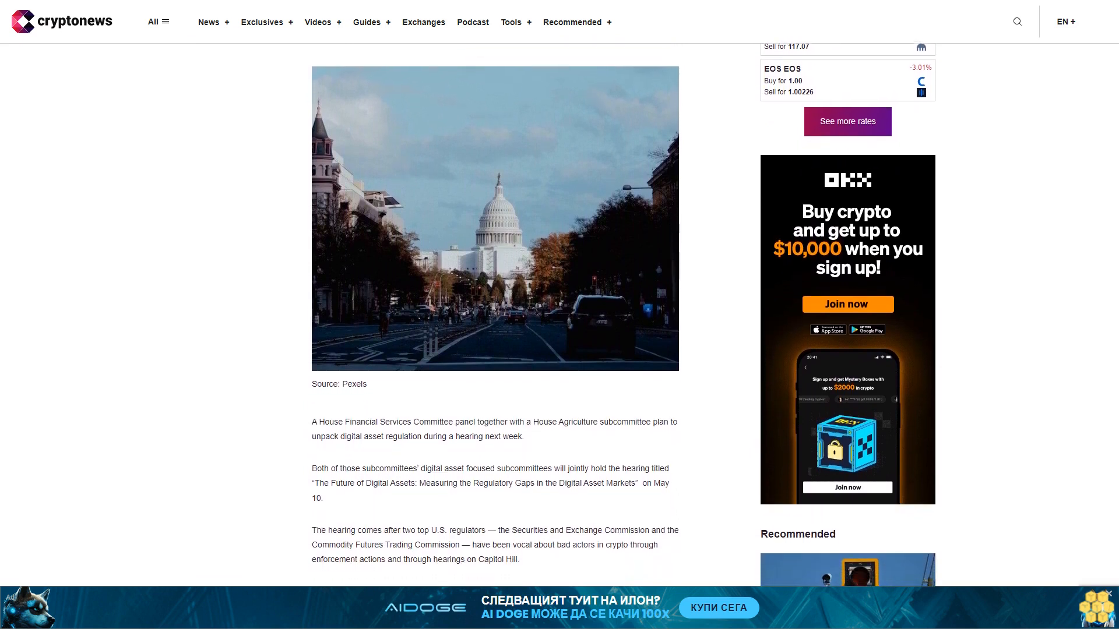
scroll(down, 3)
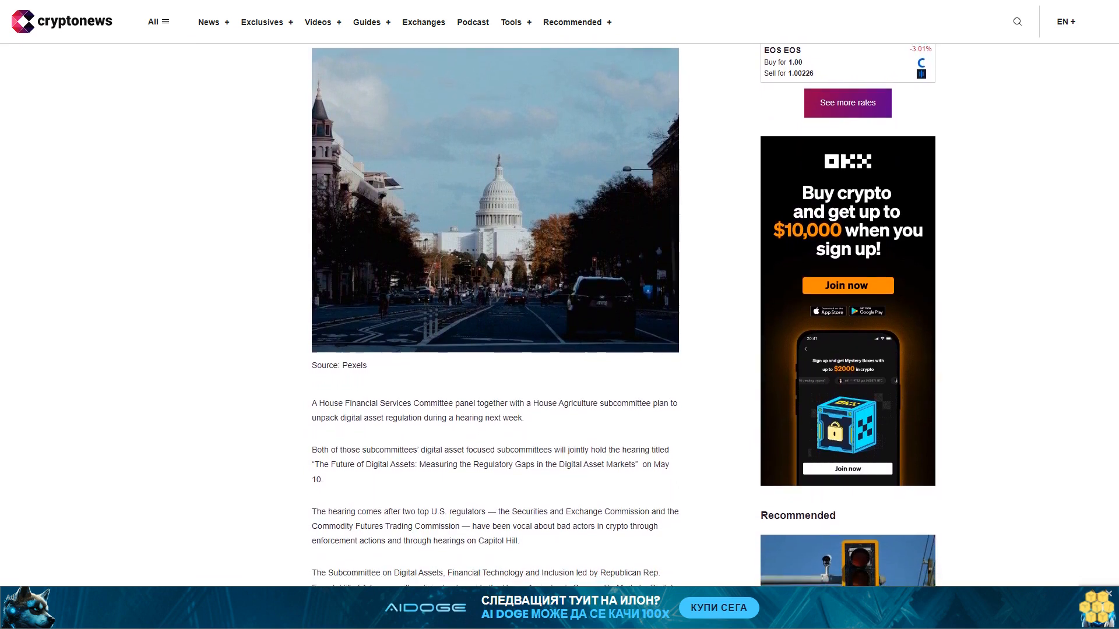
scroll(down, 3)
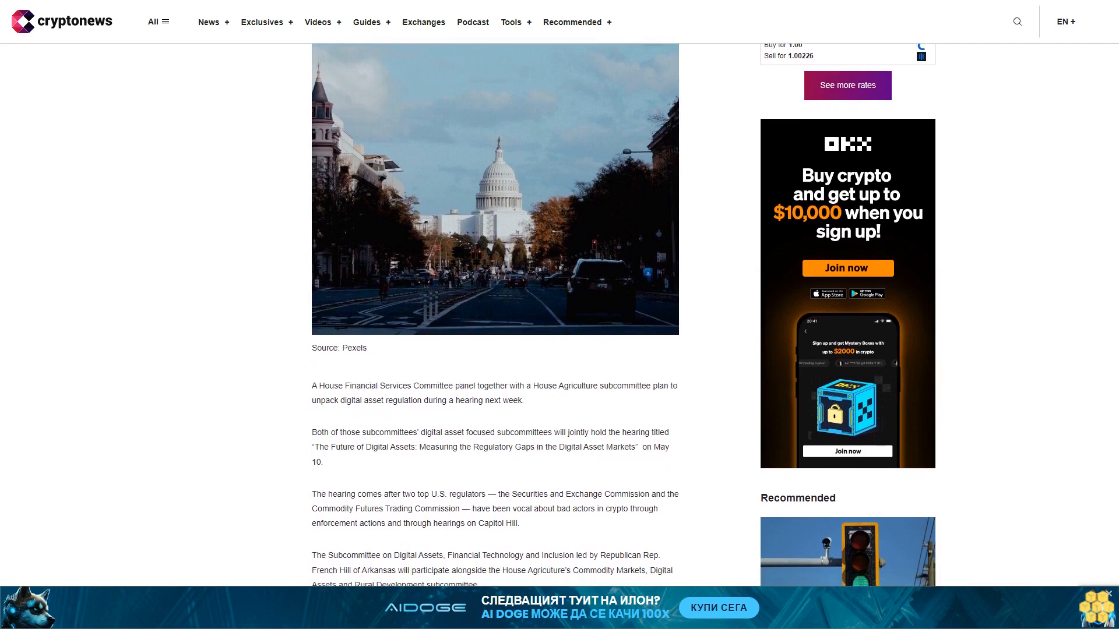
scroll(down, 3)
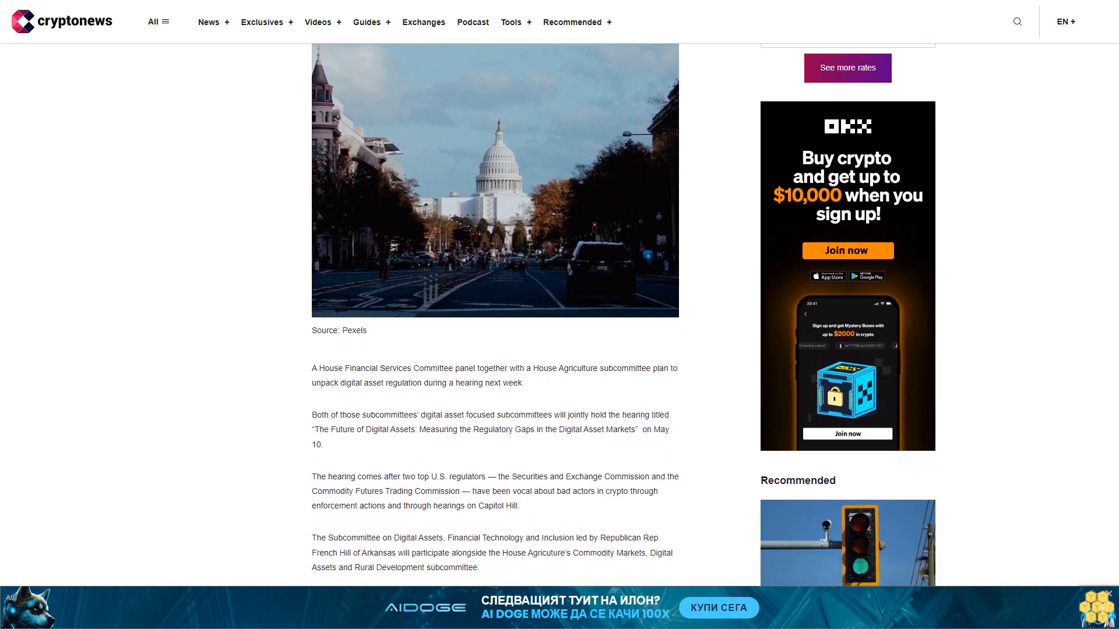
scroll(down, 3)
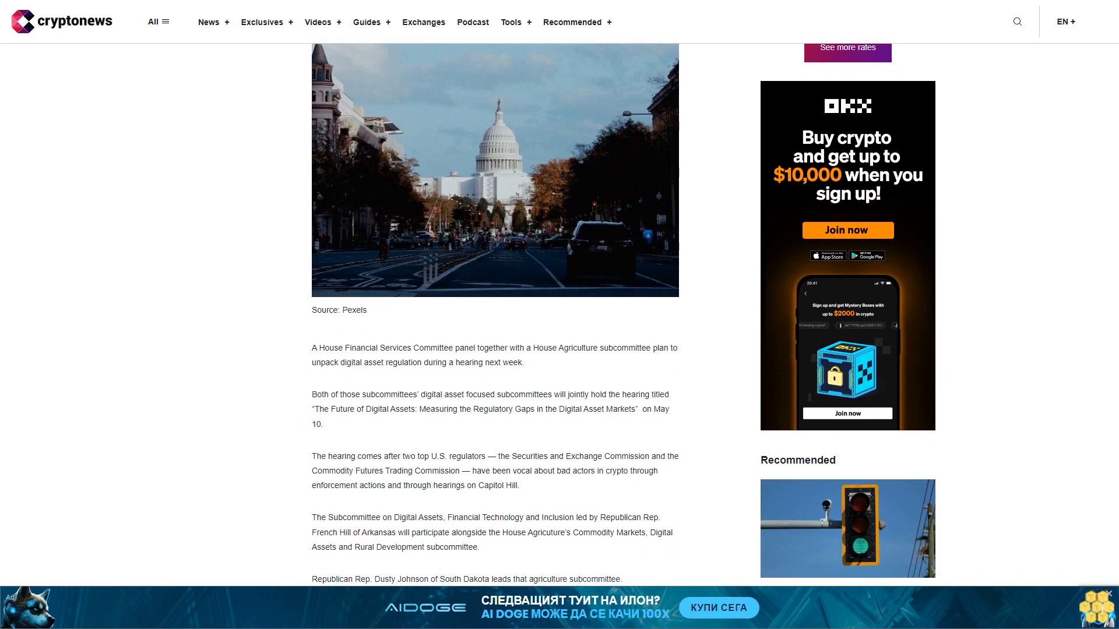
scroll(down, 3)
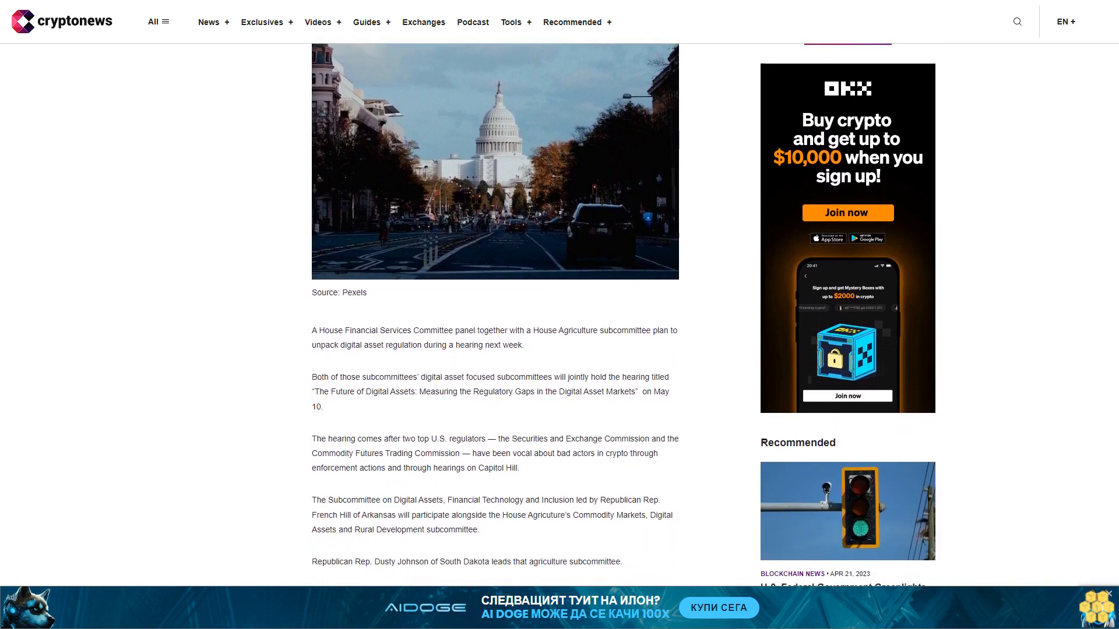
scroll(down, 3)
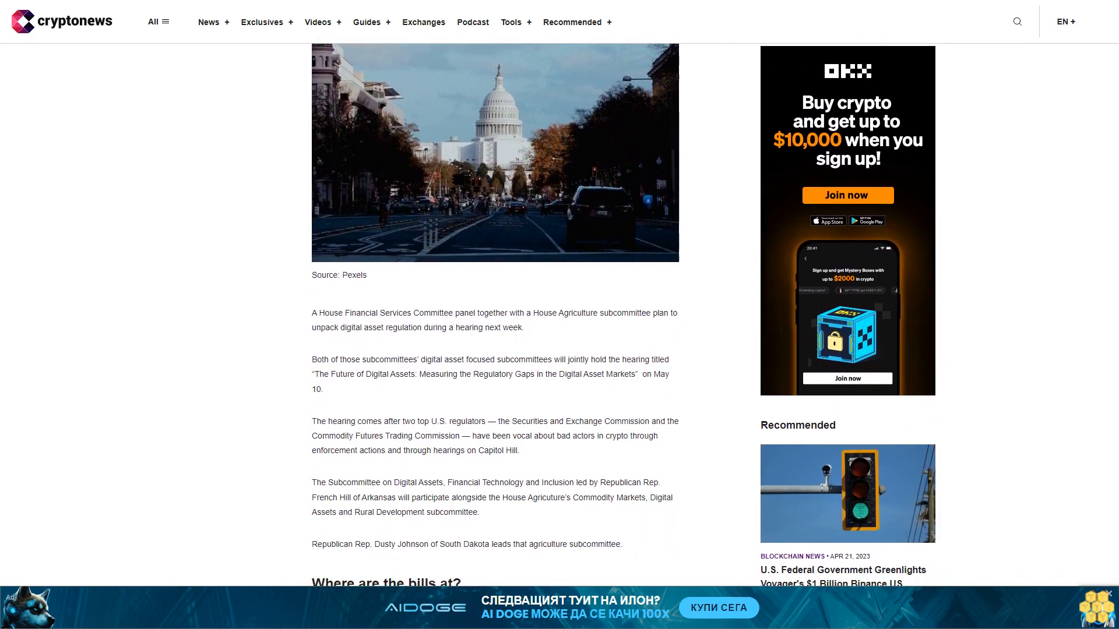
scroll(down, 3)
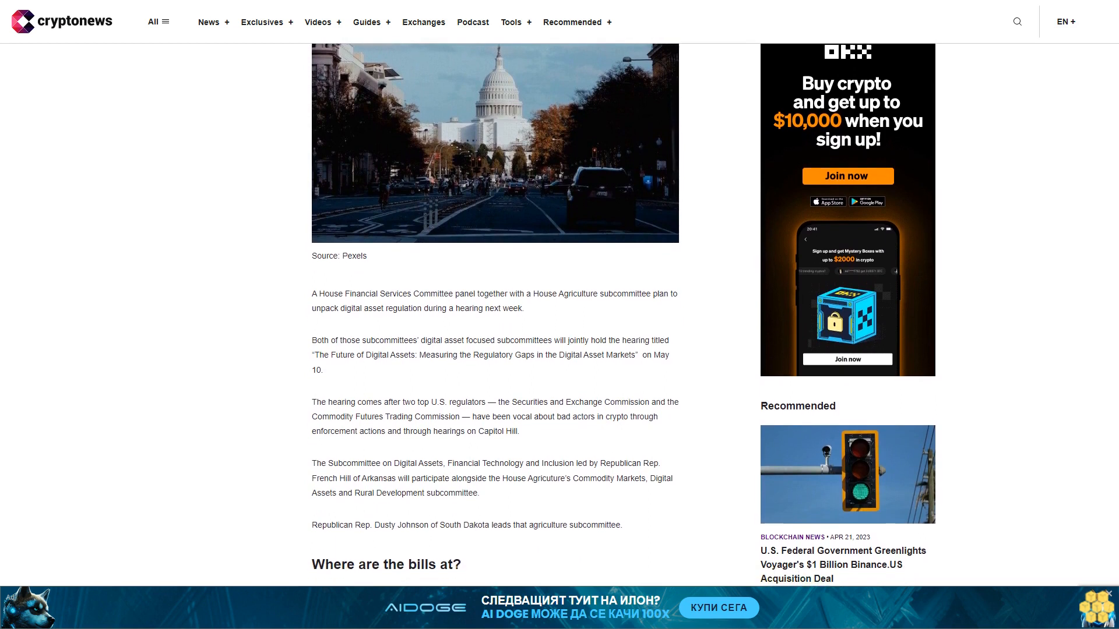
scroll(down, 3)
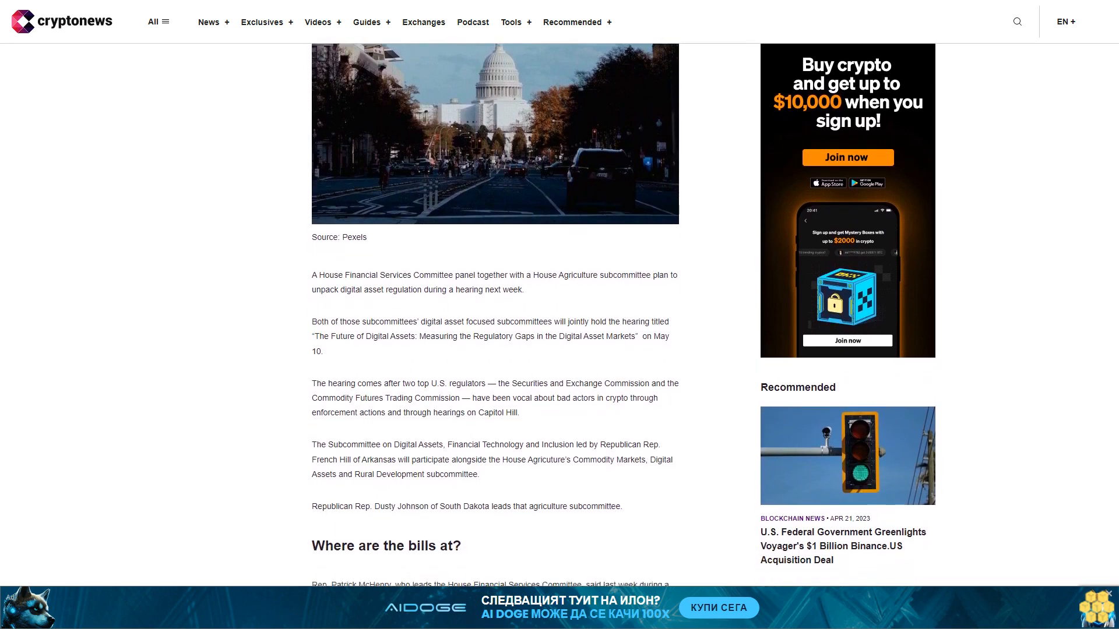
scroll(down, 3)
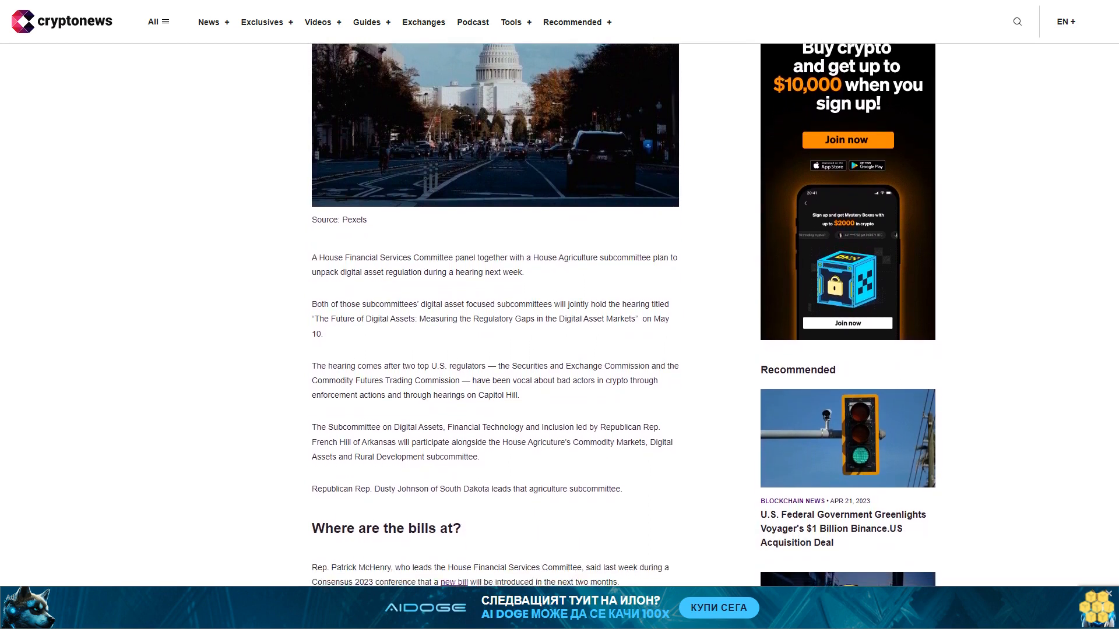
scroll(down, 3)
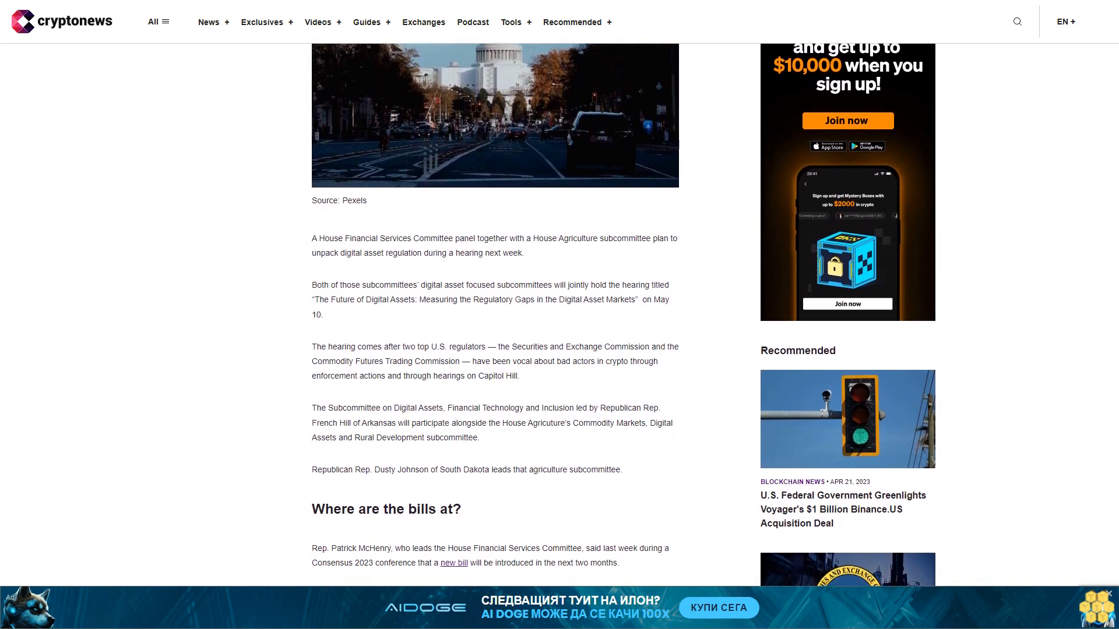
scroll(down, 3)
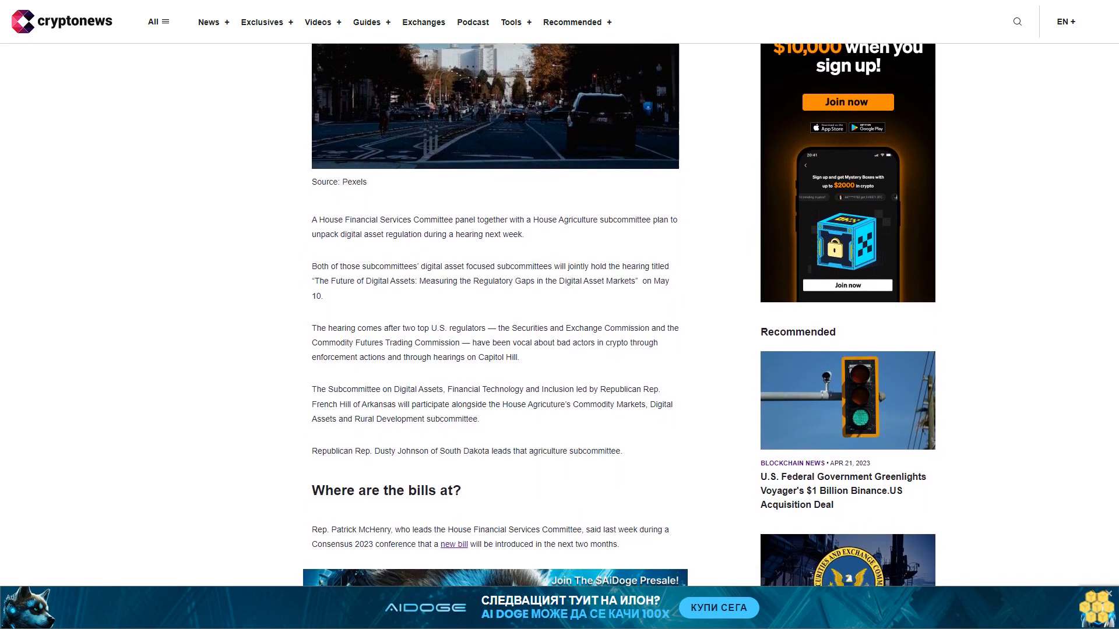
scroll(down, 3)
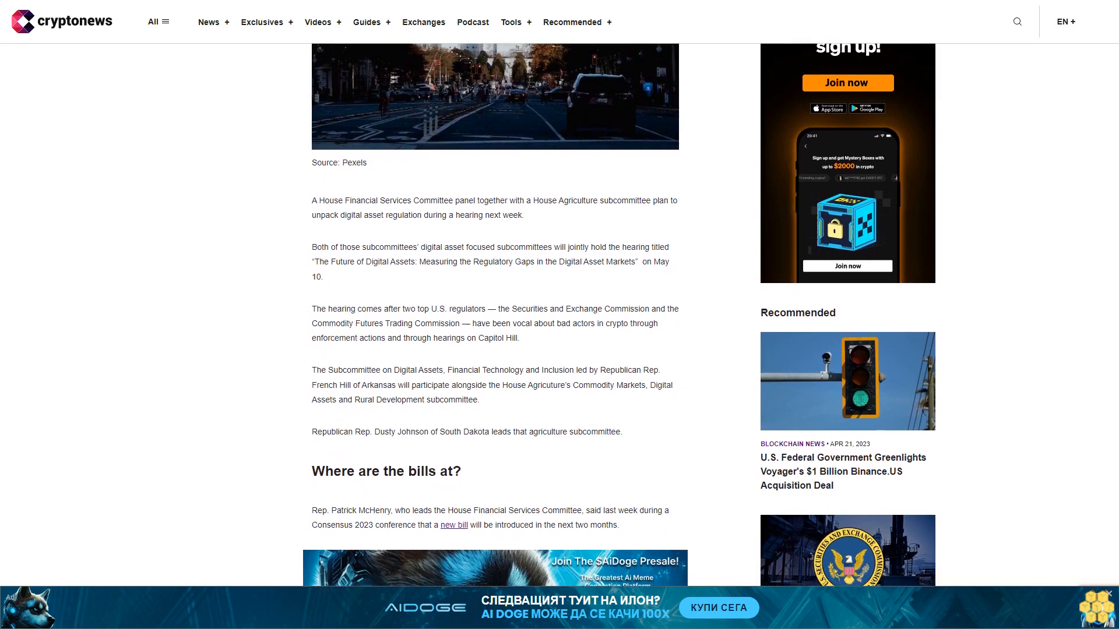
scroll(down, 3)
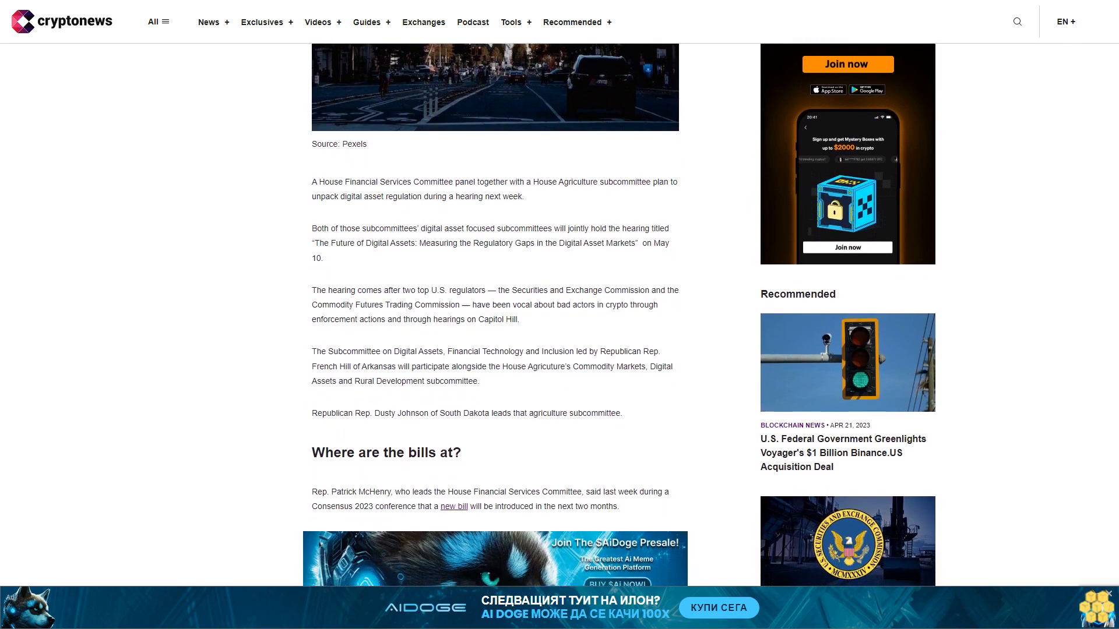
scroll(down, 3)
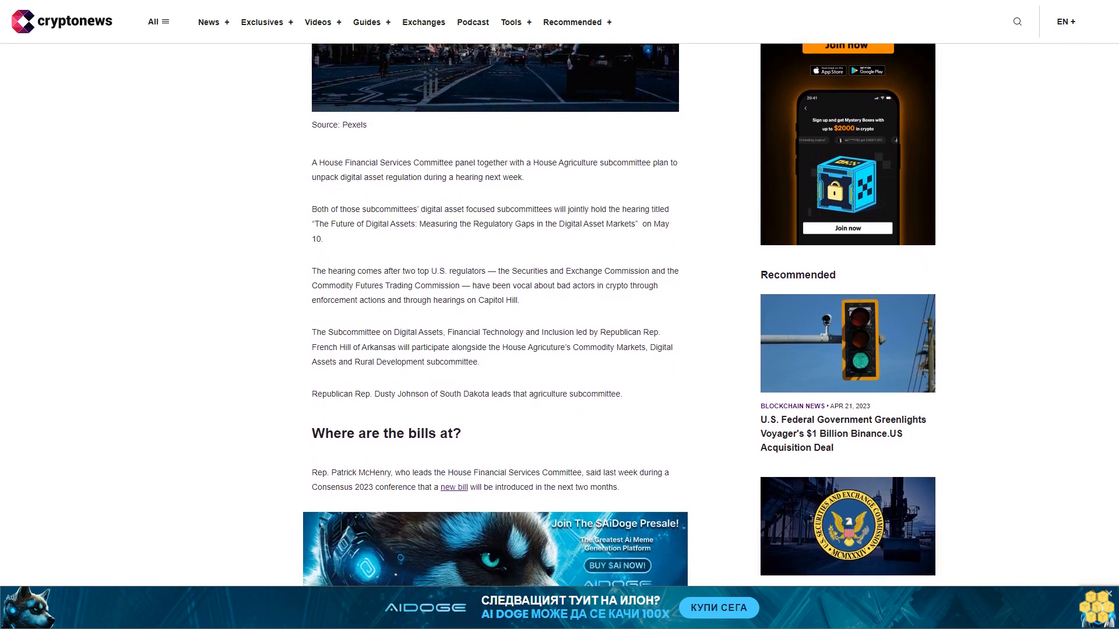
scroll(down, 3)
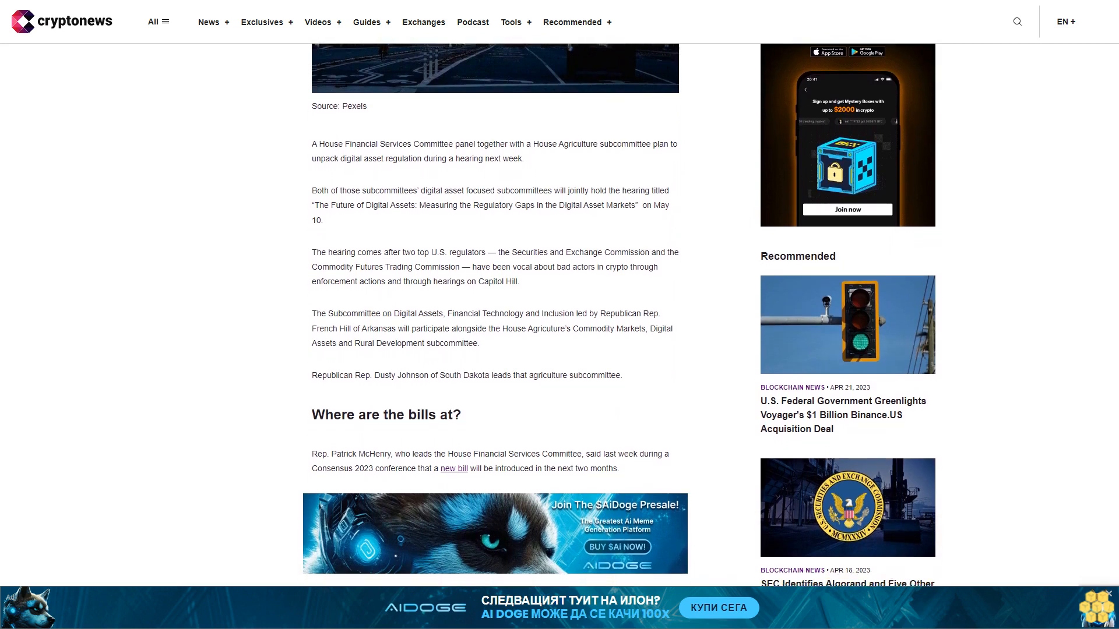
scroll(down, 3)
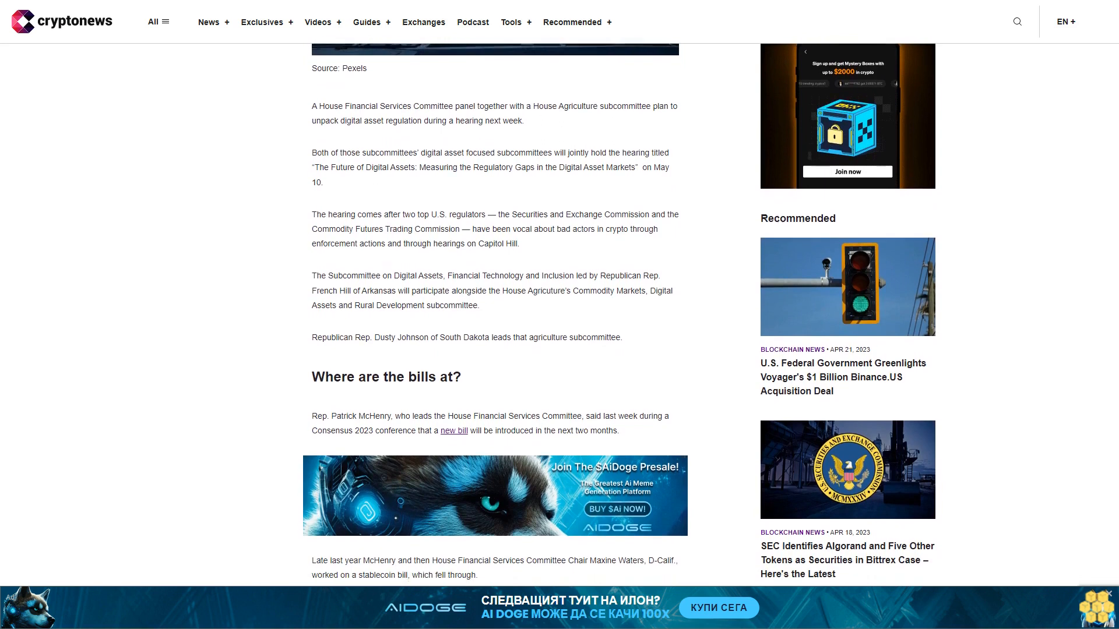
scroll(down, 3)
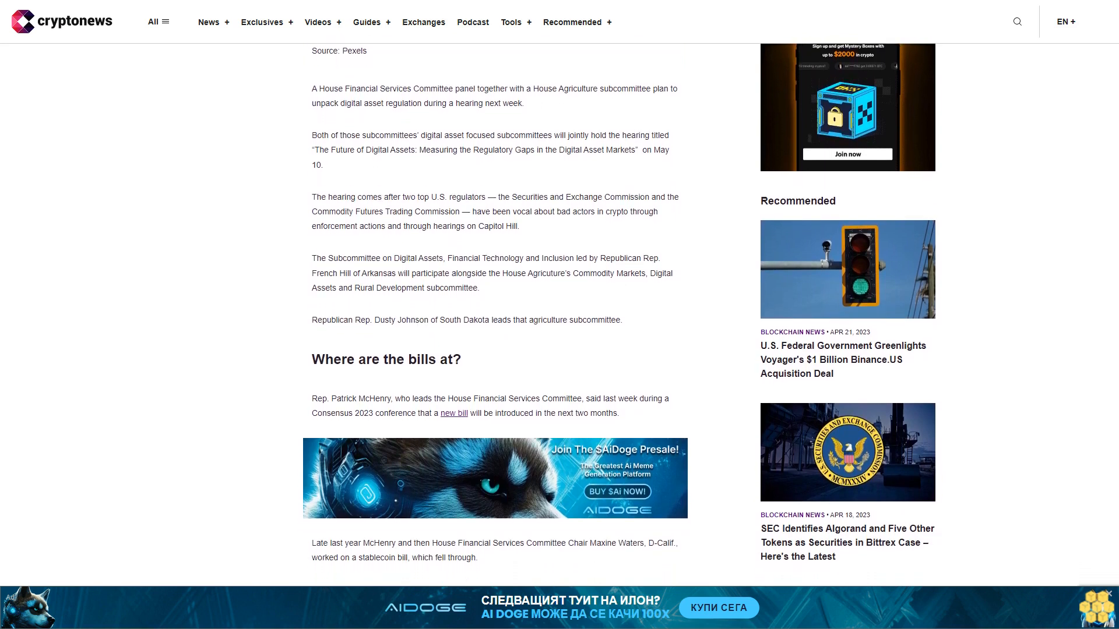
scroll(down, 3)
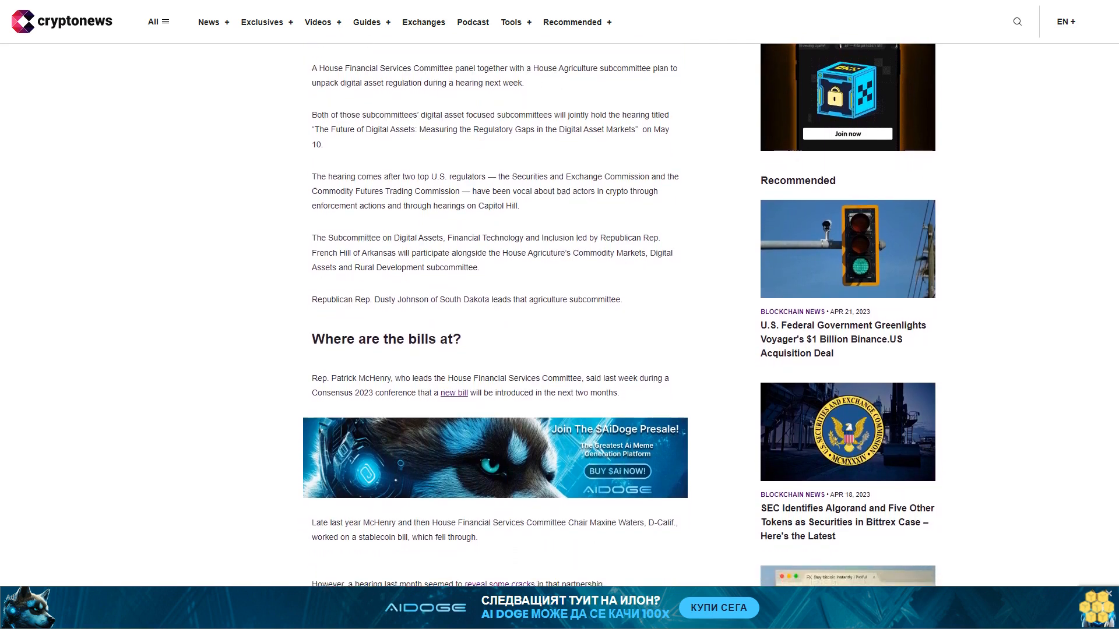
scroll(down, 3)
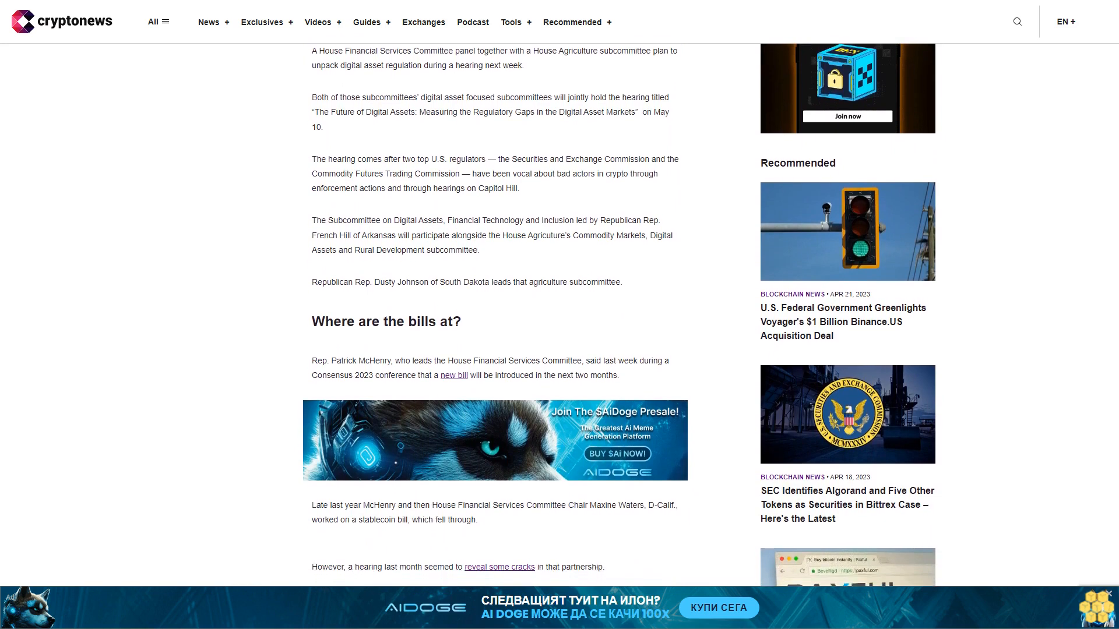
scroll(down, 3)
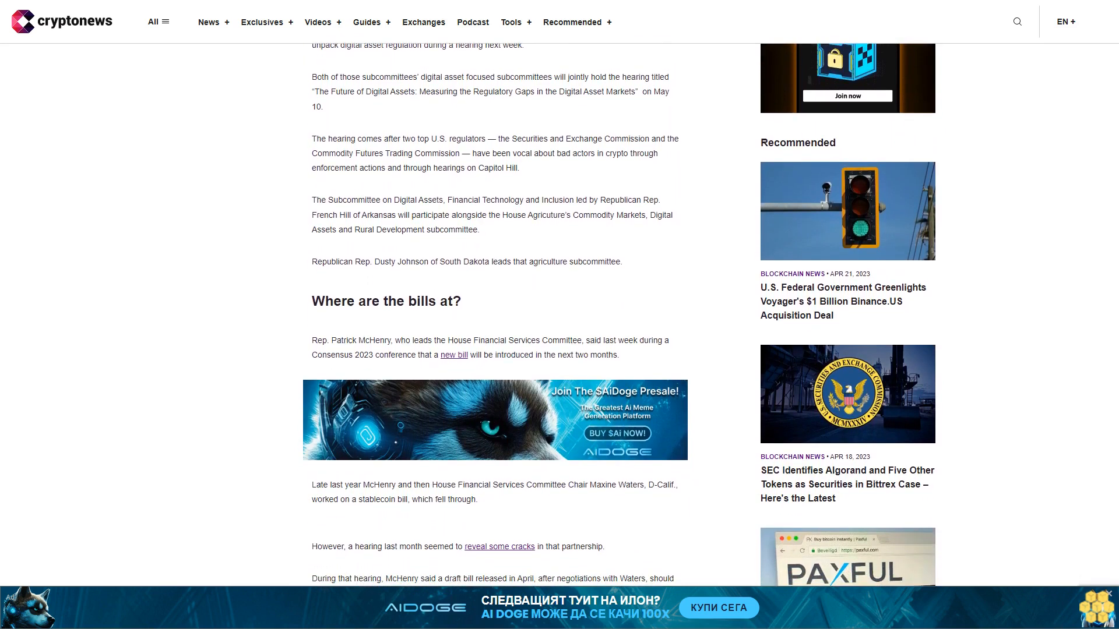
scroll(down, 3)
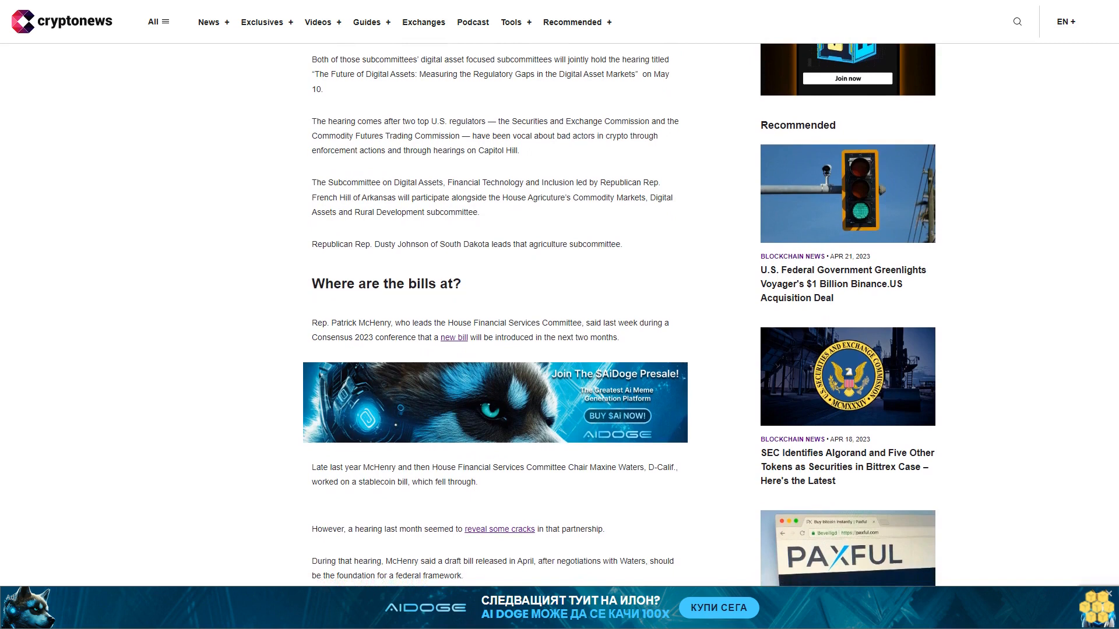
scroll(down, 3)
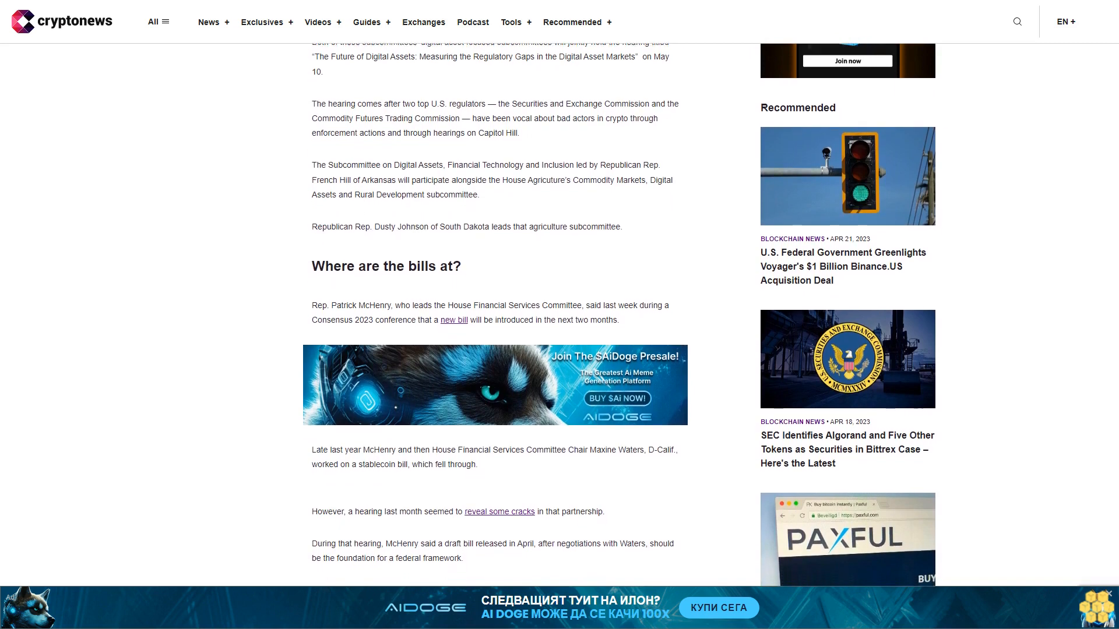
scroll(down, 3)
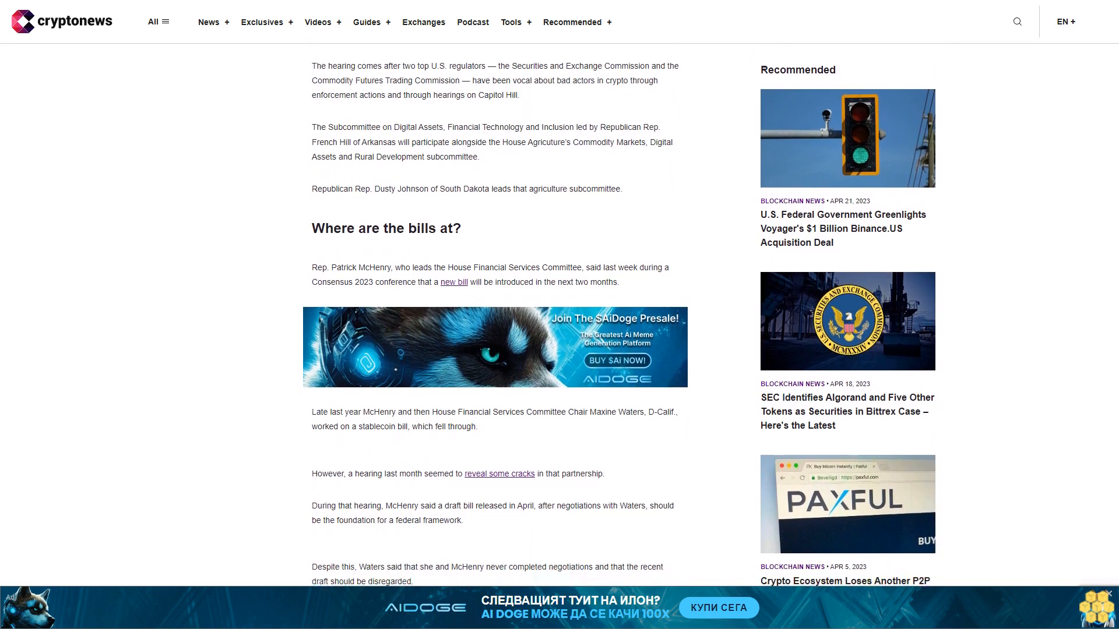
scroll(down, 3)
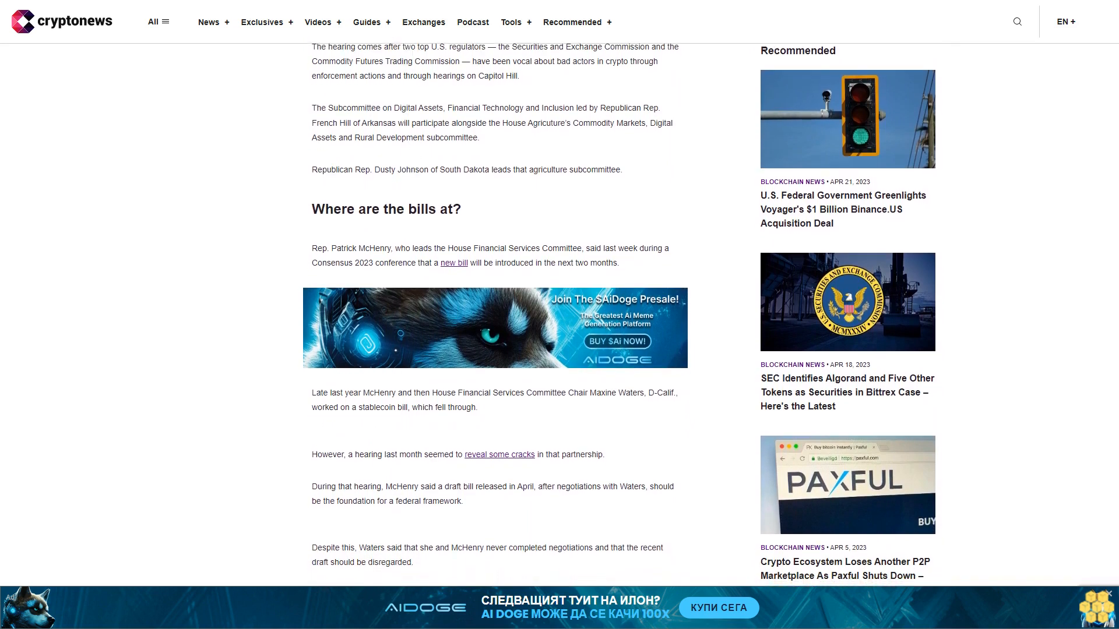
scroll(down, 3)
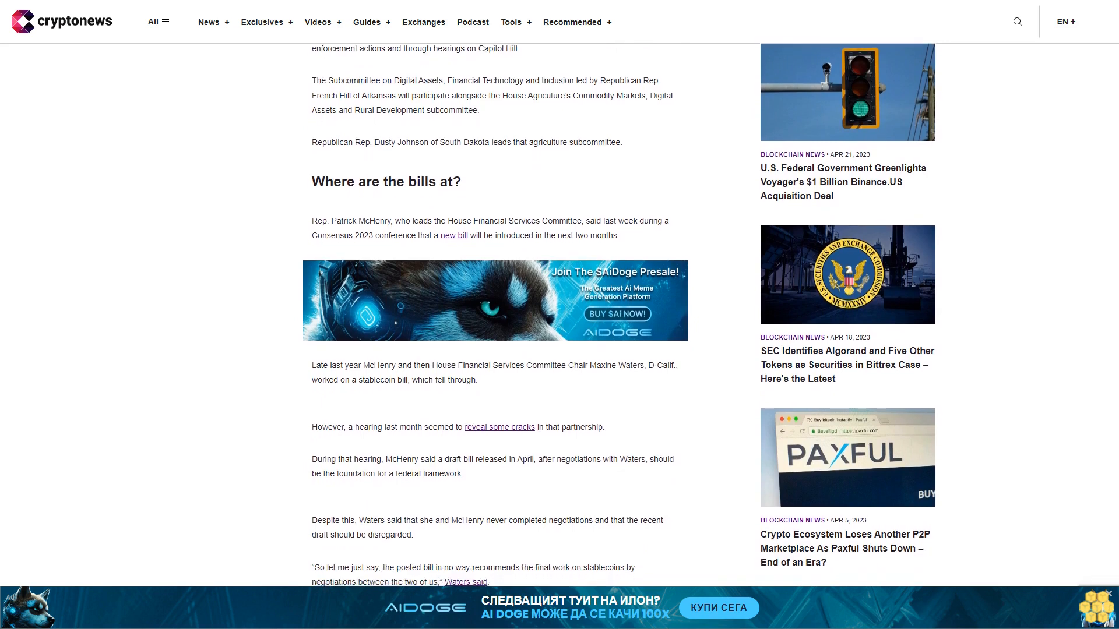
scroll(down, 3)
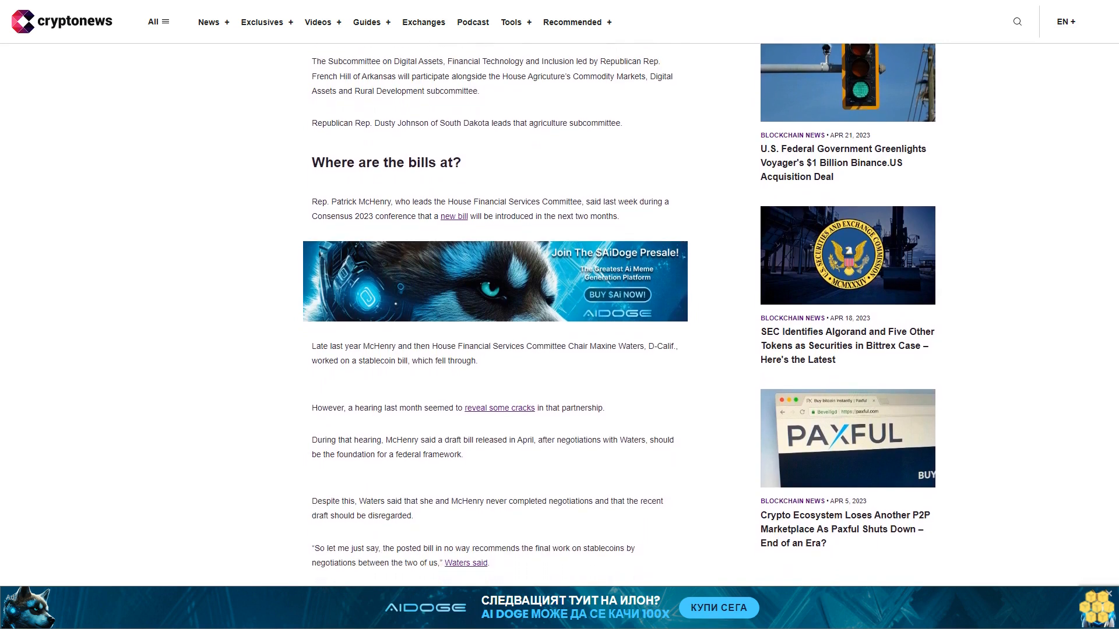
scroll(down, 3)
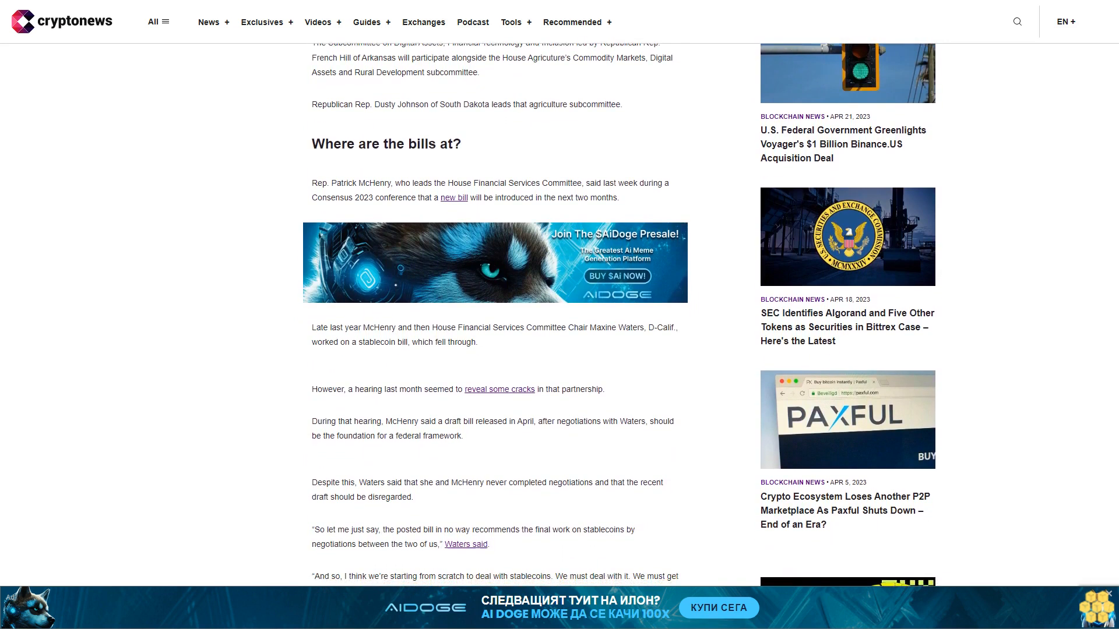
scroll(down, 3)
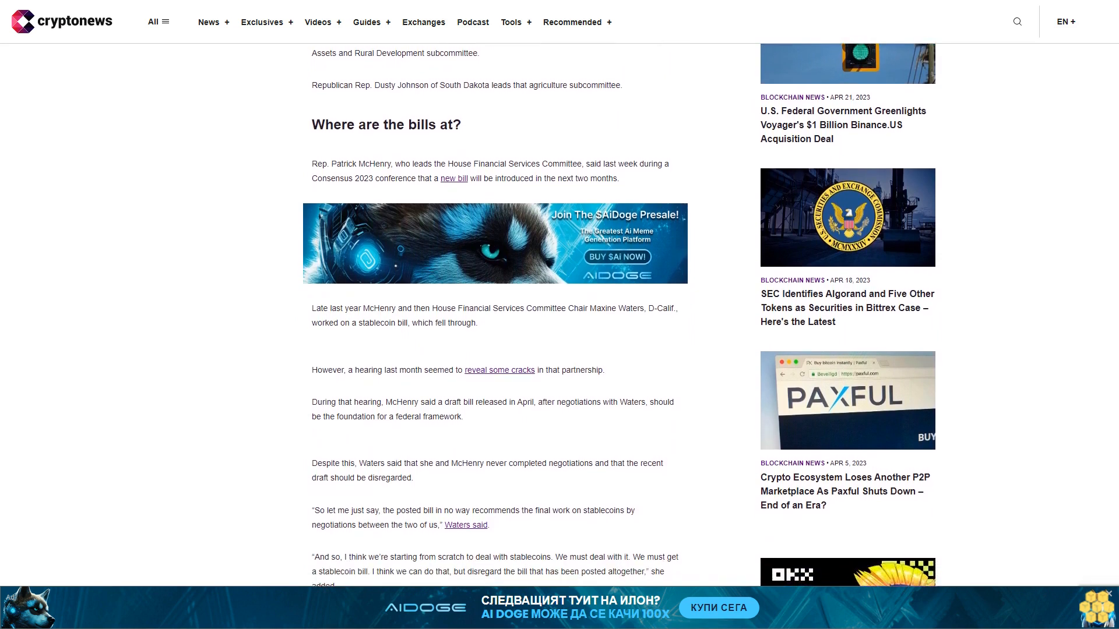
scroll(down, 3)
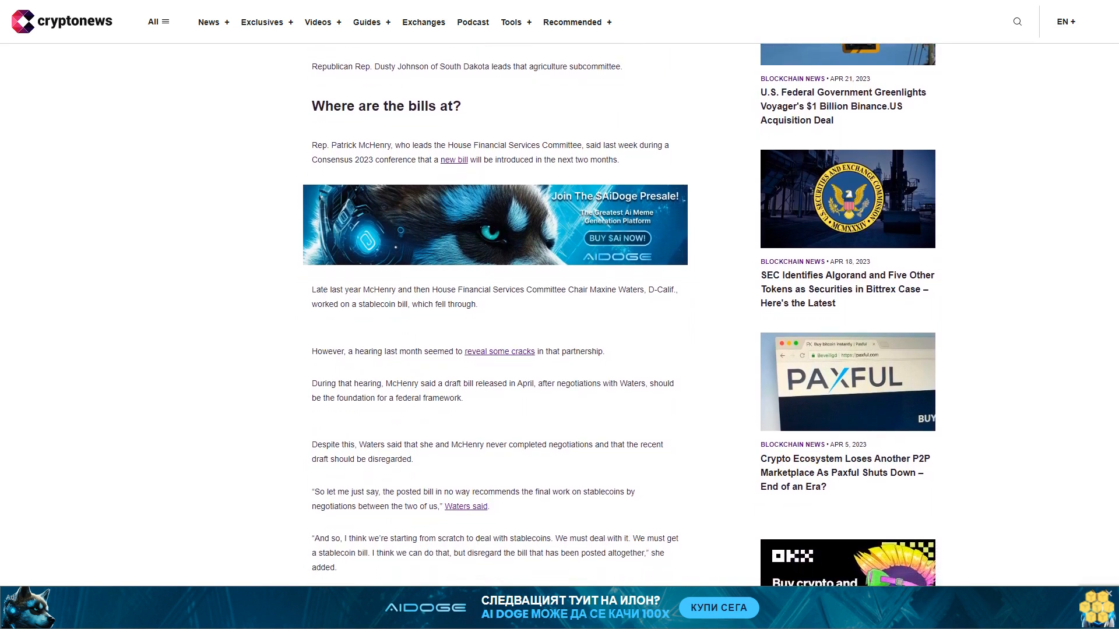
scroll(down, 3)
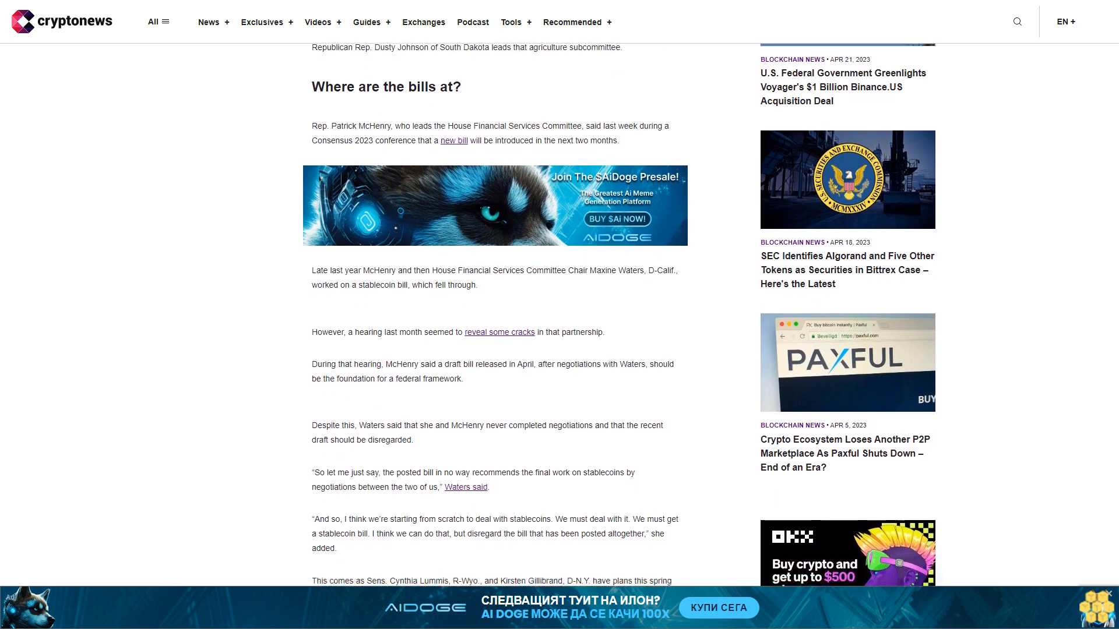
scroll(down, 3)
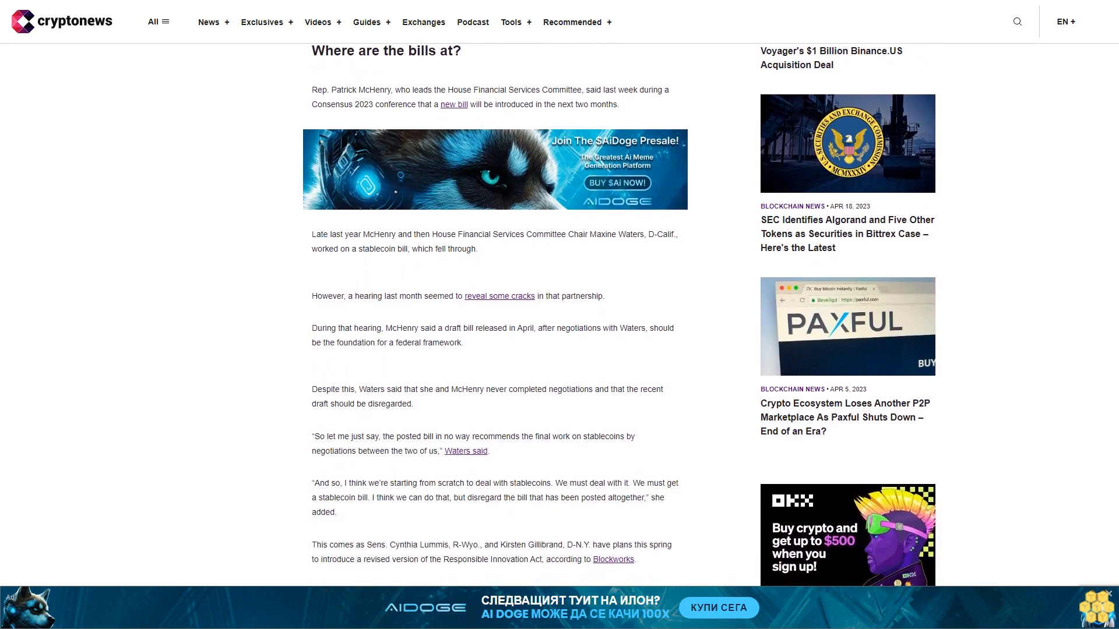
scroll(down, 3)
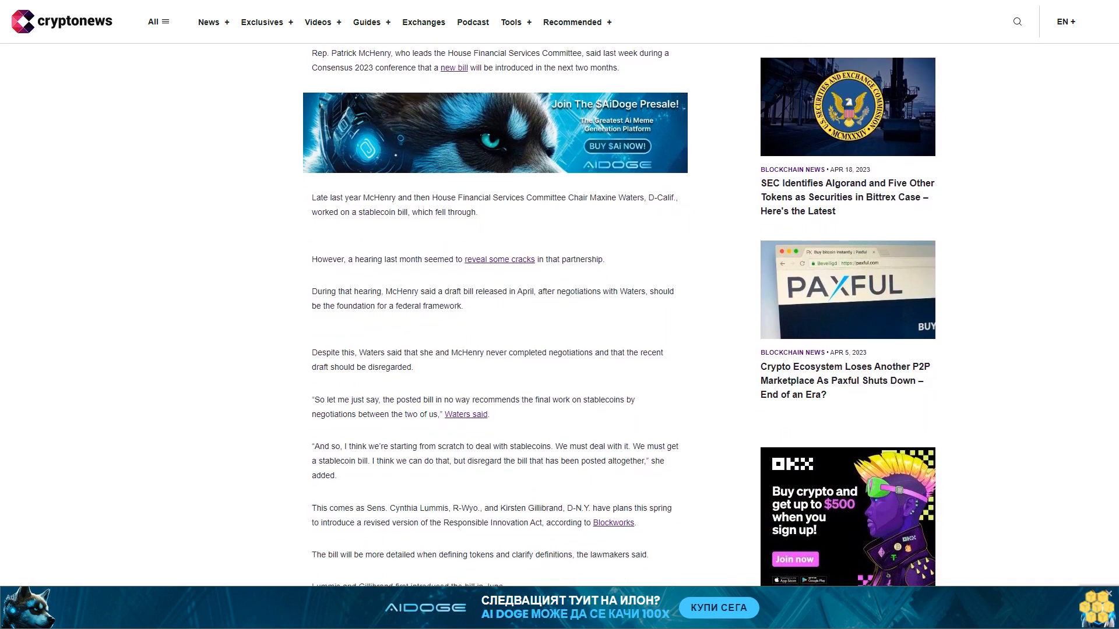
scroll(down, 3)
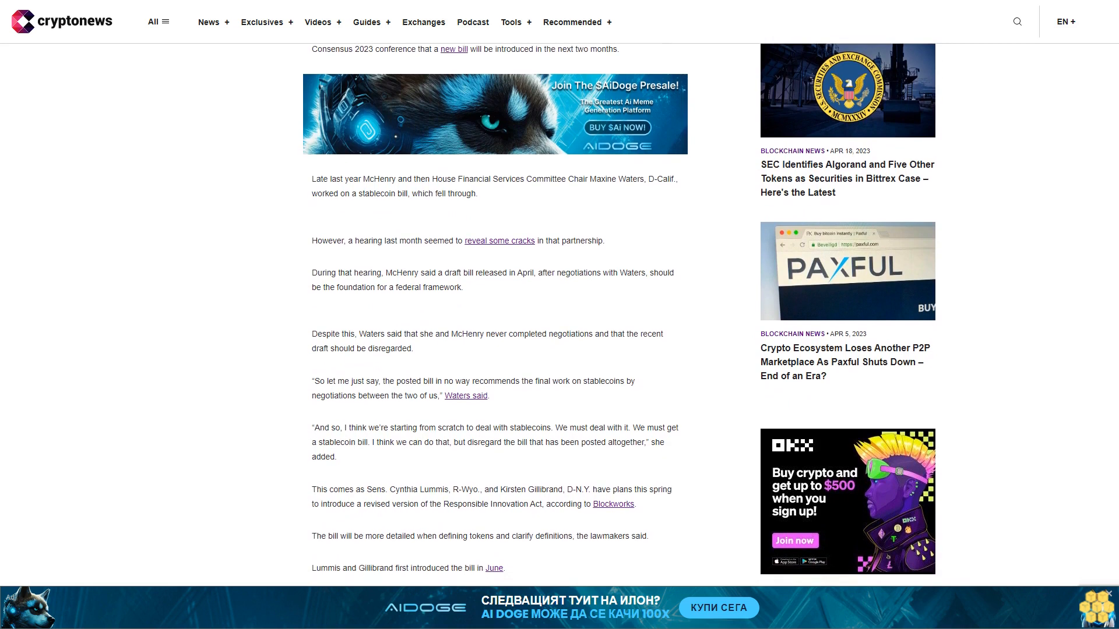
scroll(down, 3)
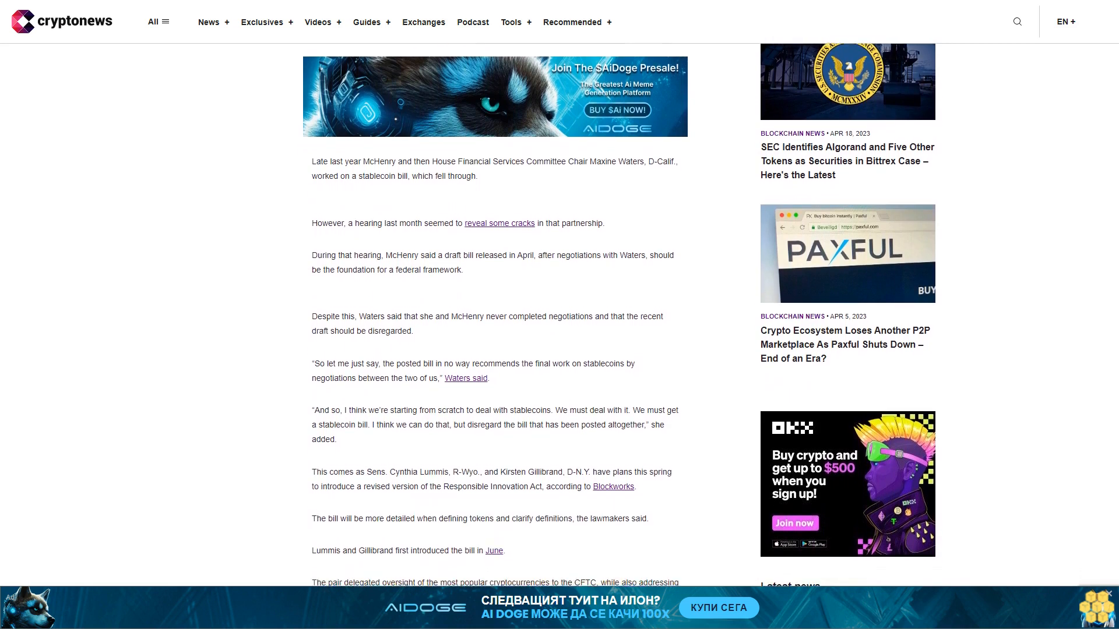
scroll(down, 3)
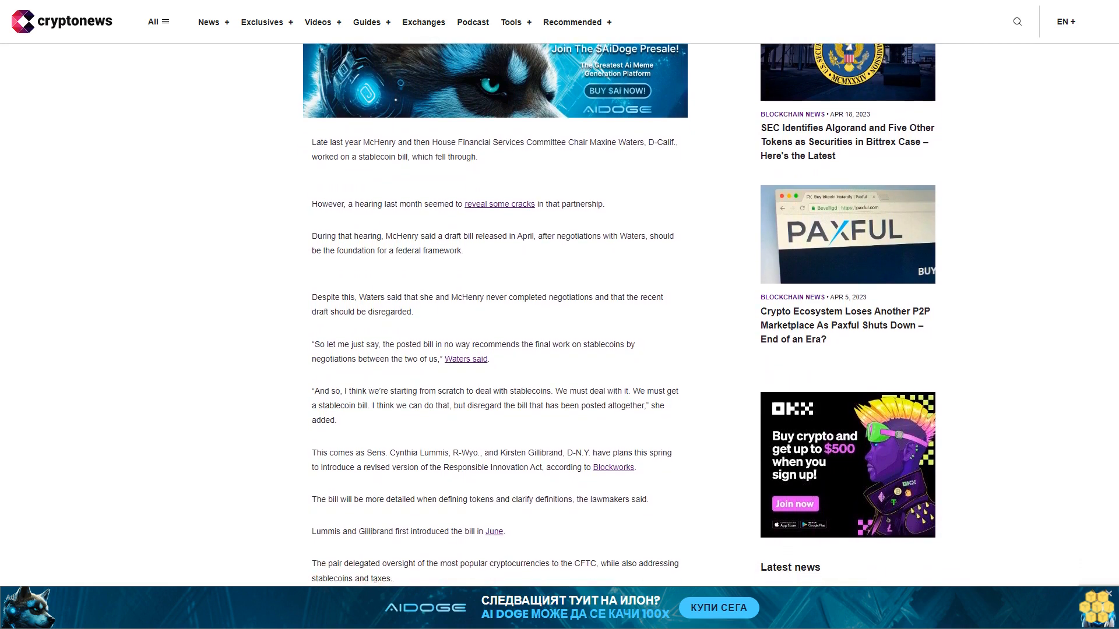
scroll(down, 3)
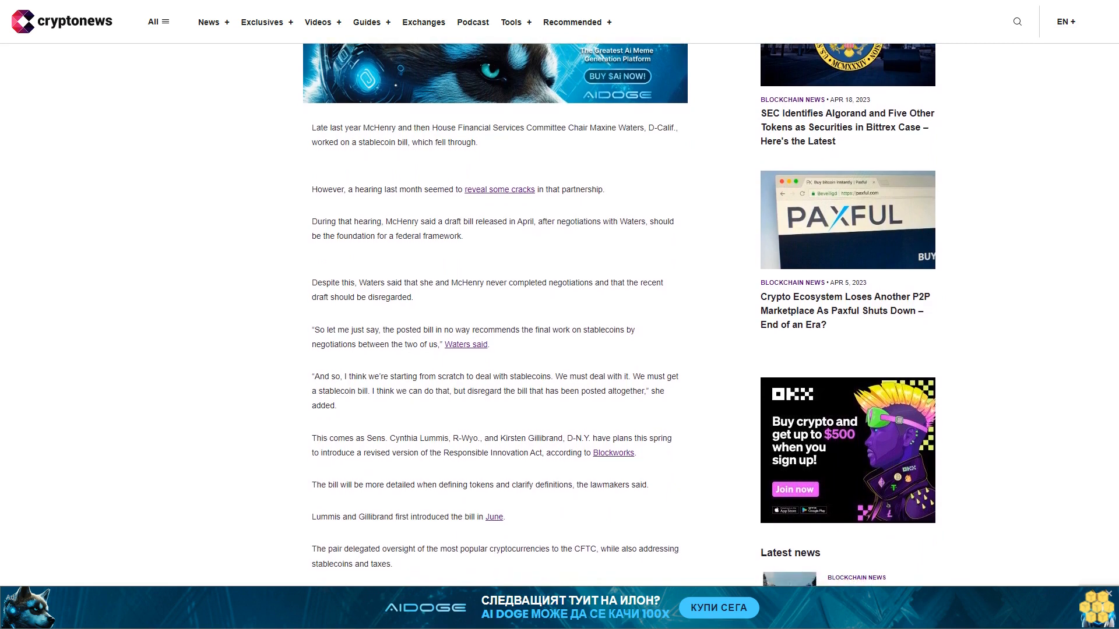